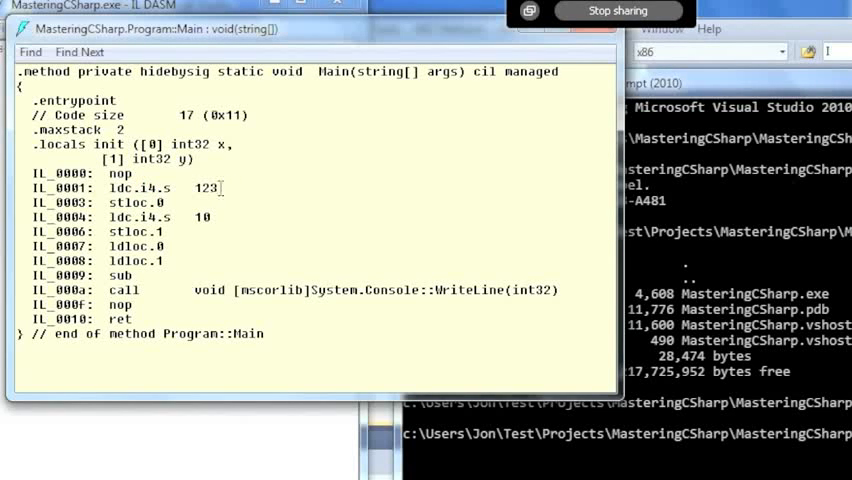
Try a 'namespace' line after the existing namespace in Greeter.cs, then remove the Foo namespace again.
double_click(144, 204)
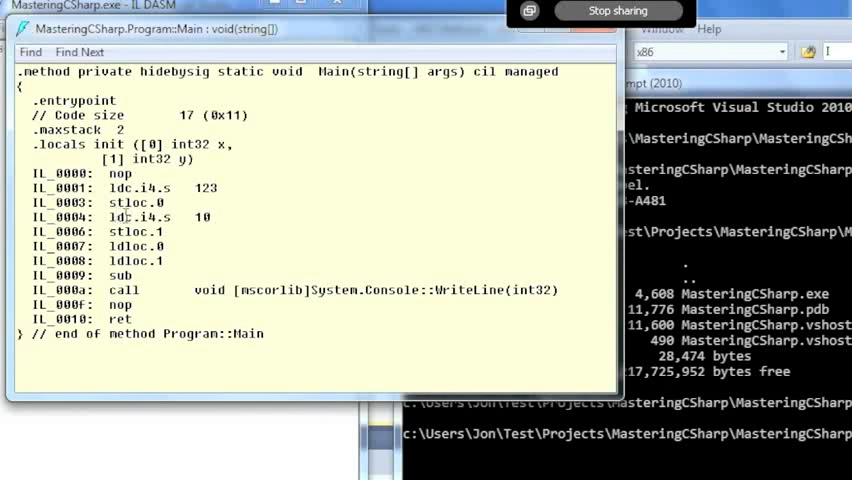
double_click(130, 232)
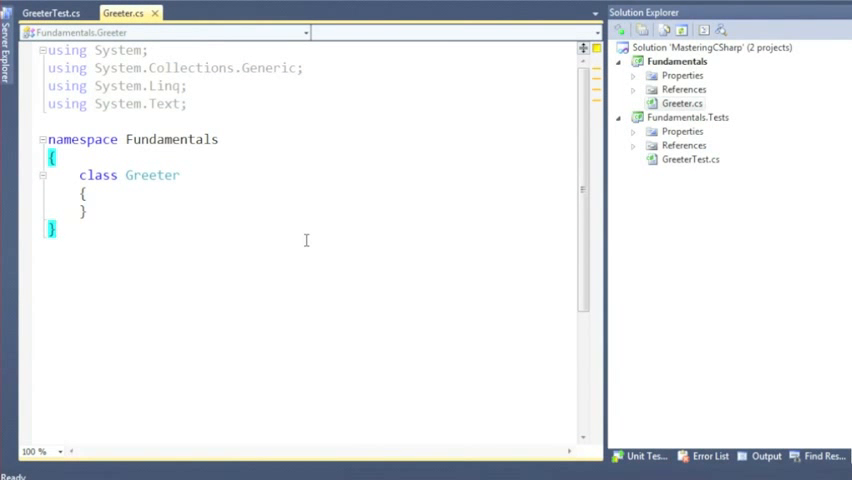
left_click(188, 104)
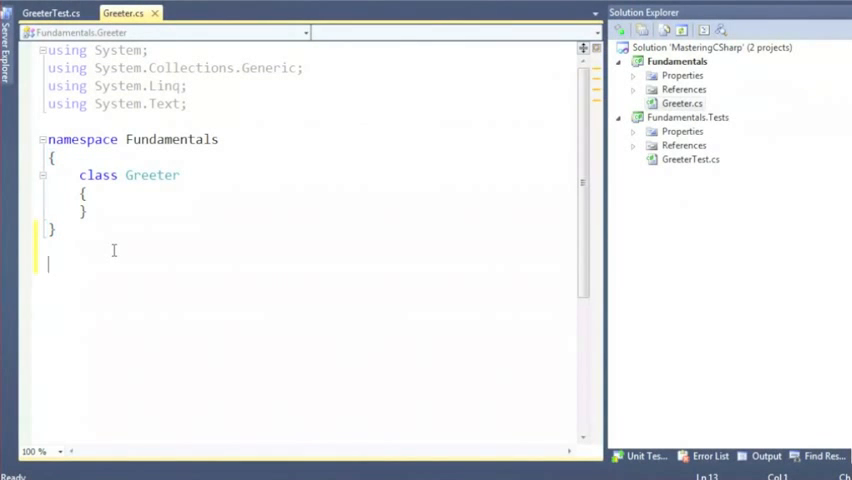
type("namespace Foo")
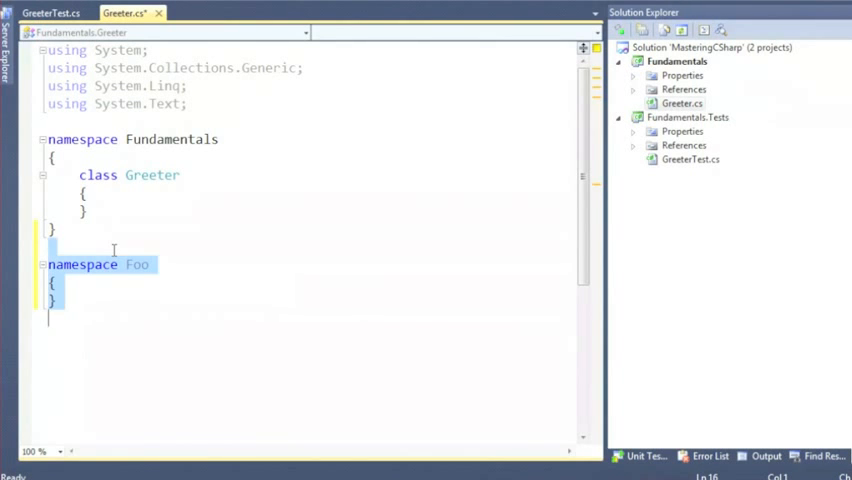
key("Delete")
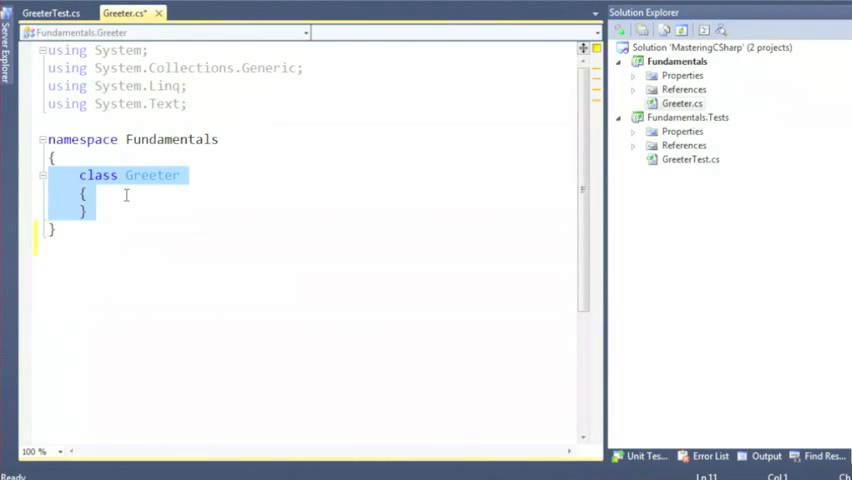
Deselect the Greeter class block and begin a new interface declaration above class Program.
left_click(248, 194)
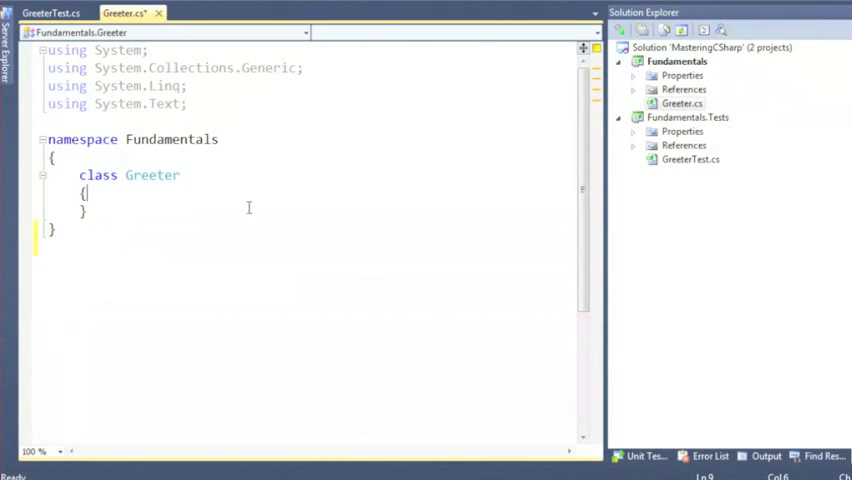
double_click(96, 174)
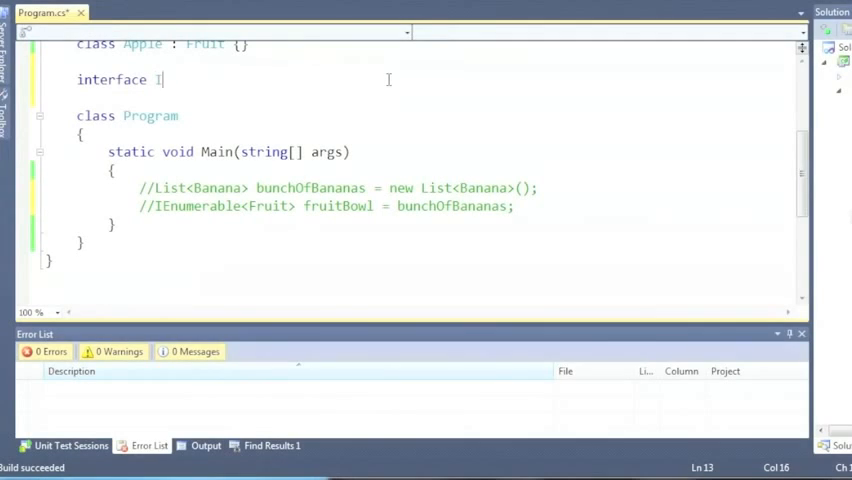
Declare interface IFoo<out T> with the member T GiveMeAnInstanceOfT().
type("Foo<")
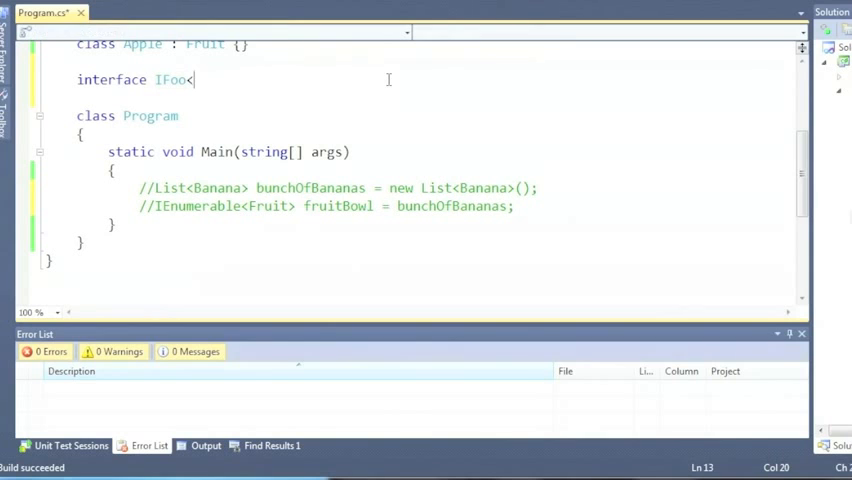
type("ou")
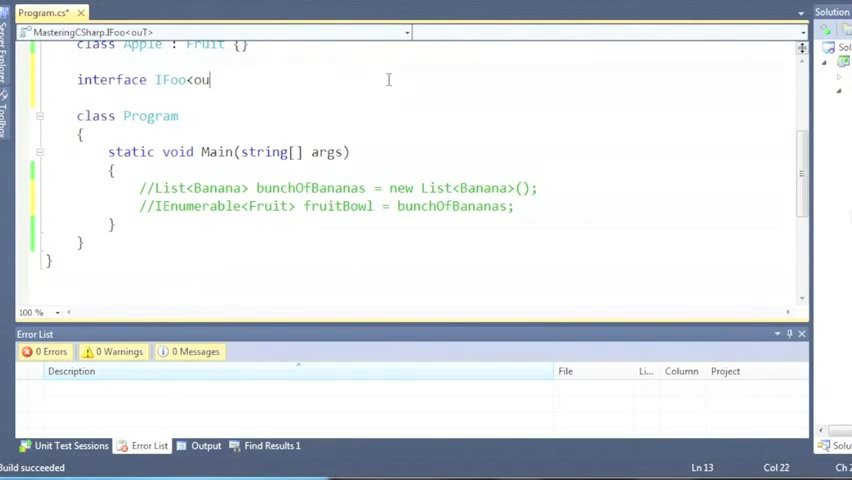
type("t T>")
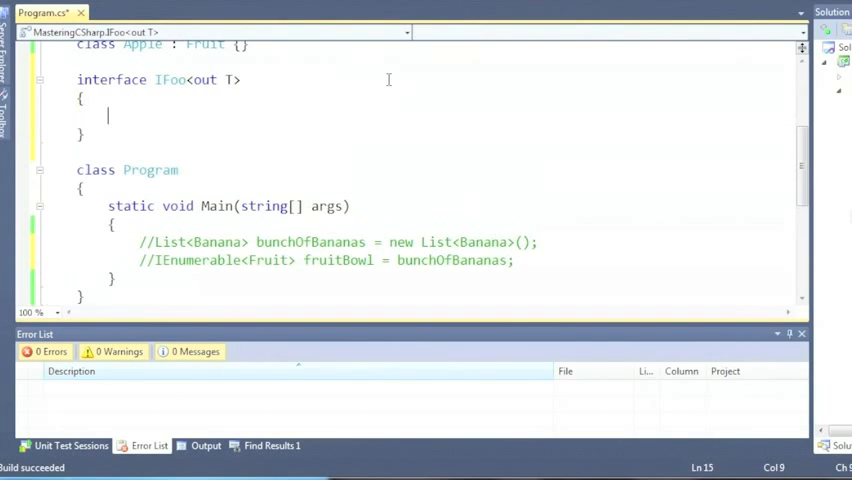
type("T G")
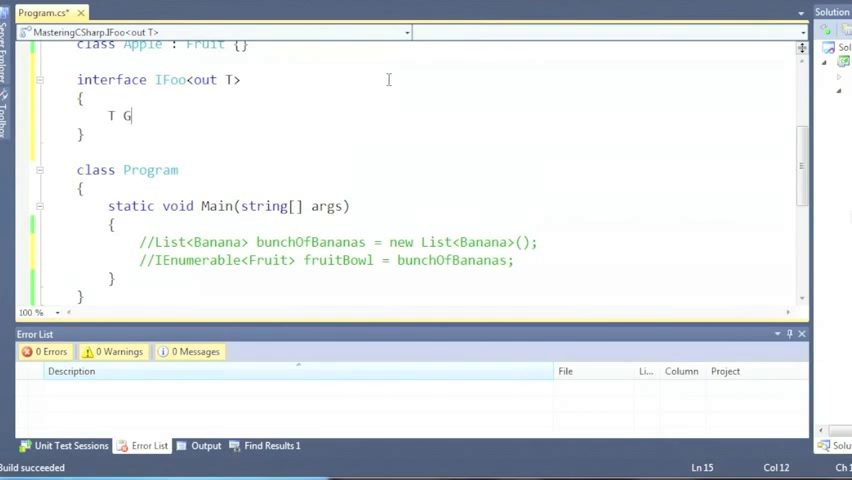
type("iveMe")
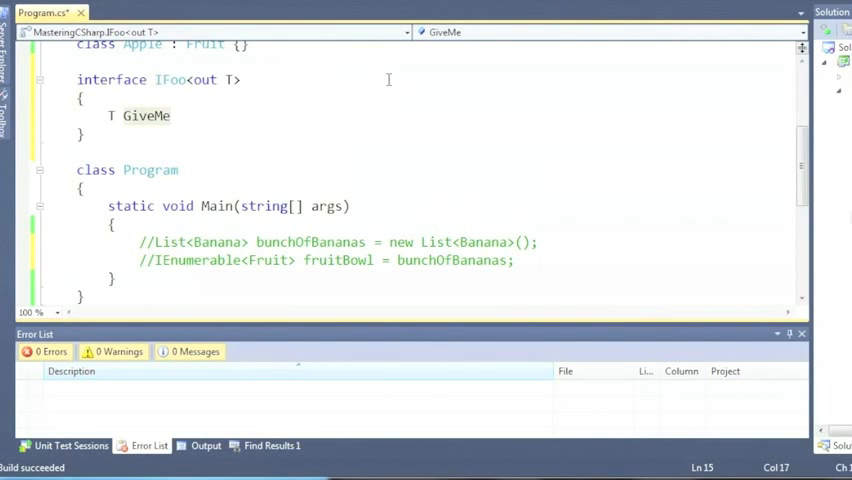
type("AT()")
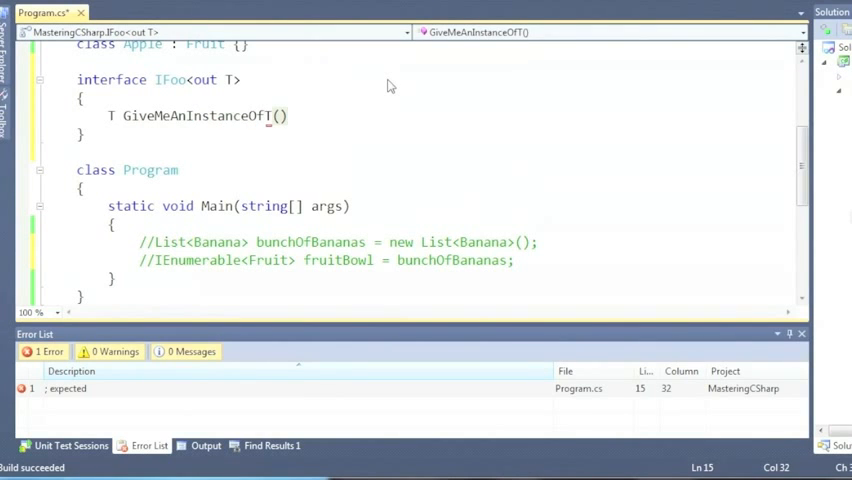
type(");")
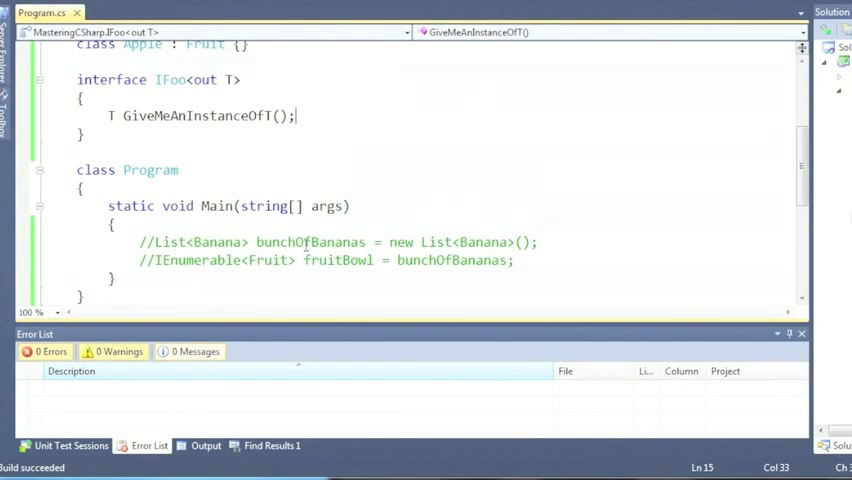
Add the second member void TakeAnInstanceOfT(T instance) to IFoo.
type("T")
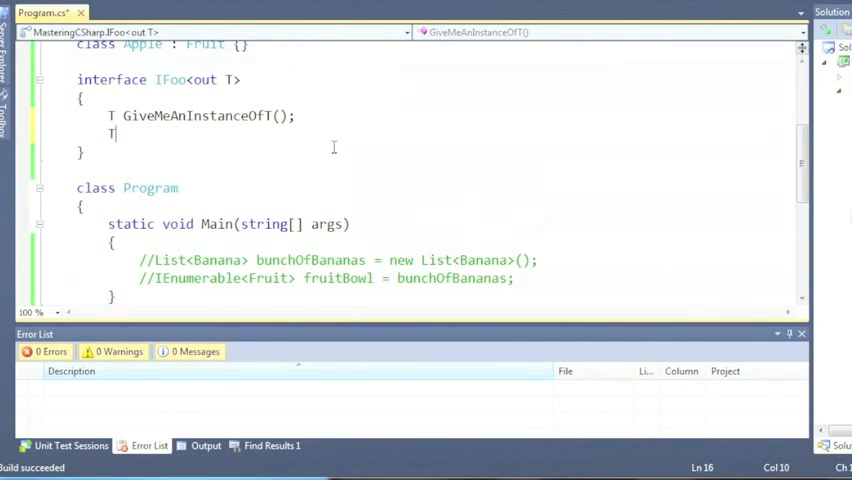
type("void Tak")
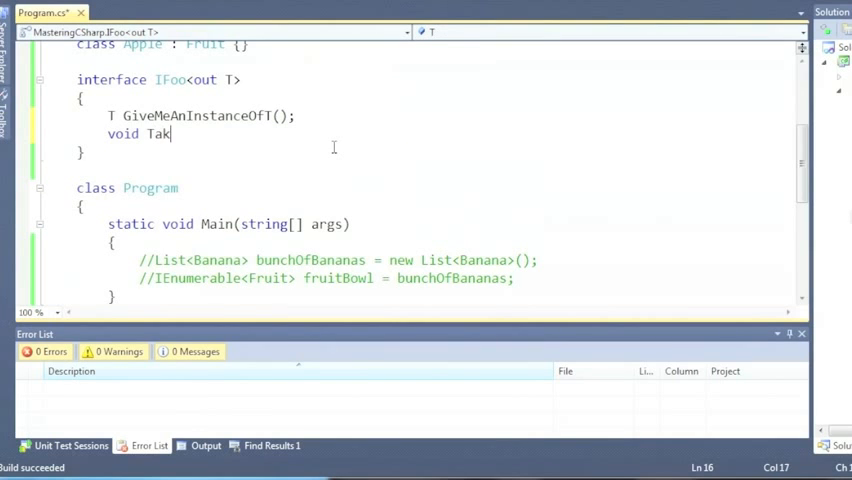
type("eAnI")
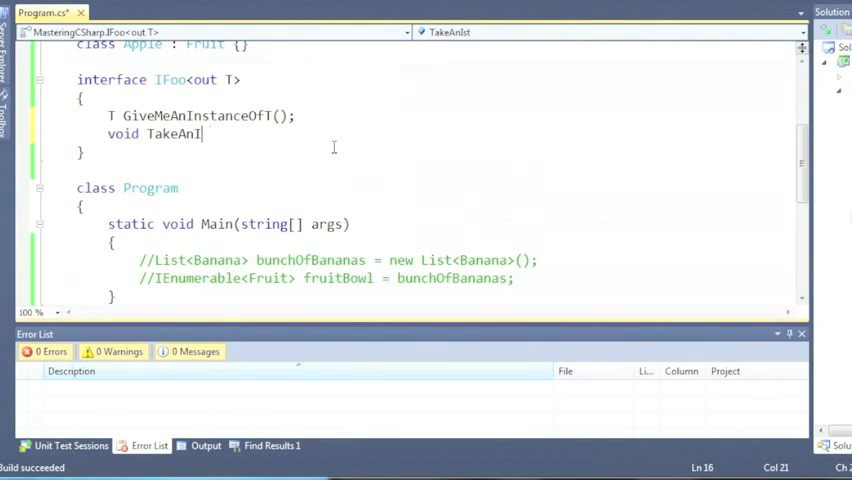
type("nstanceOfT")
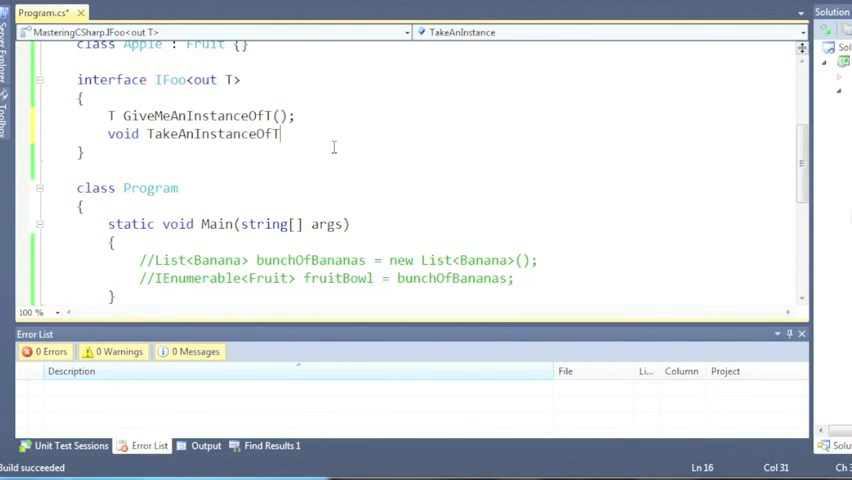
type("(T instance);")
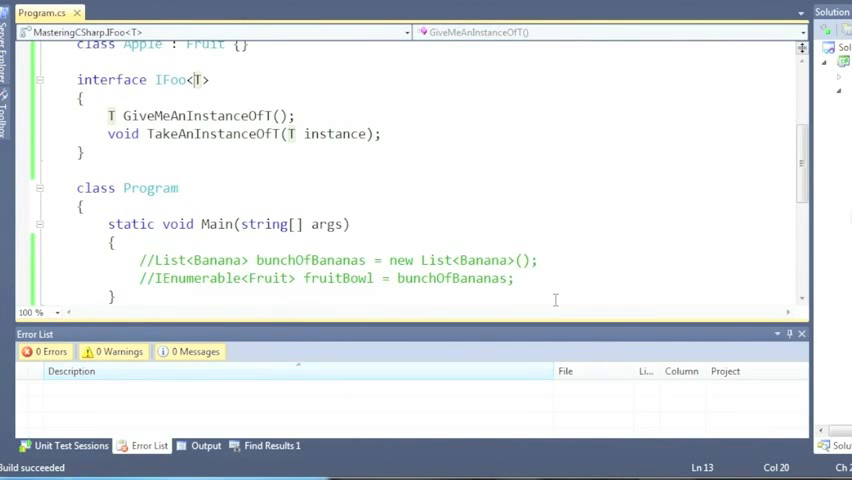
Change the type parameter to IFoo<in T> and comment out the GiveMeAnInstanceOfT line.
type("in")
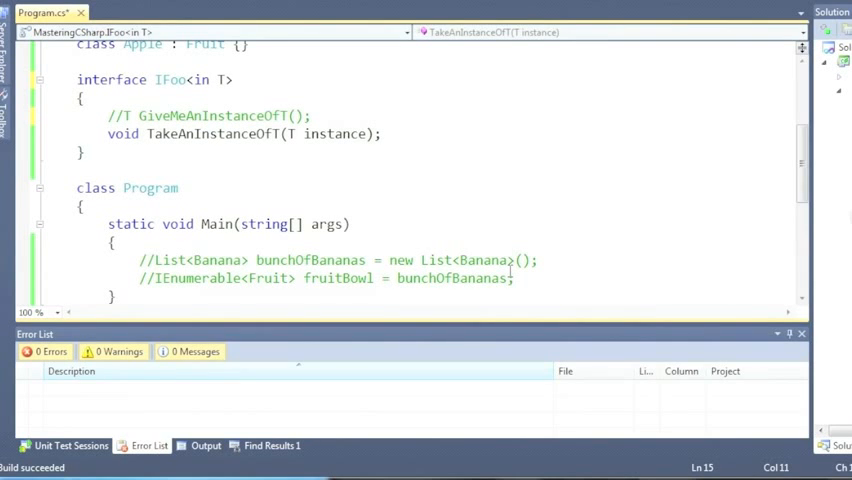
mouse_move(440, 134)
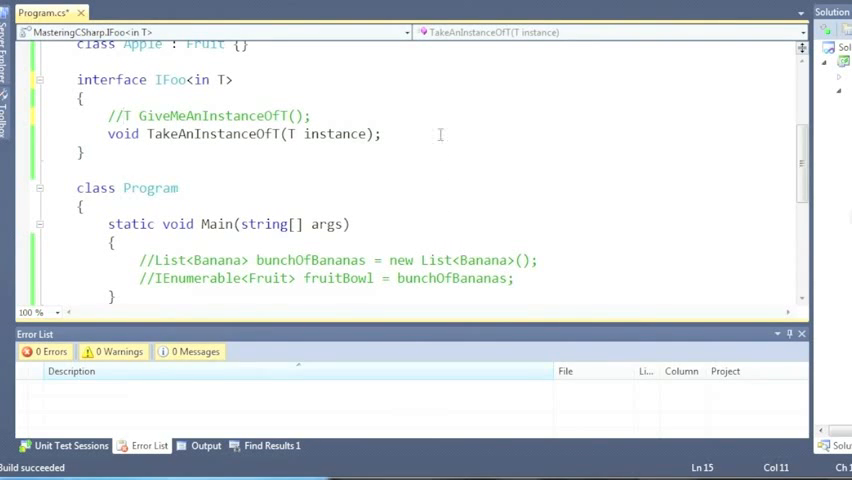
left_click(384, 134)
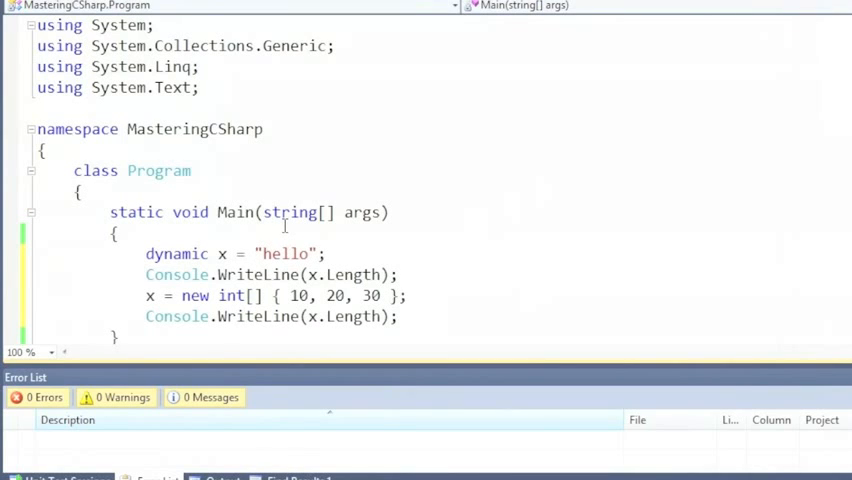
mouse_move(324, 268)
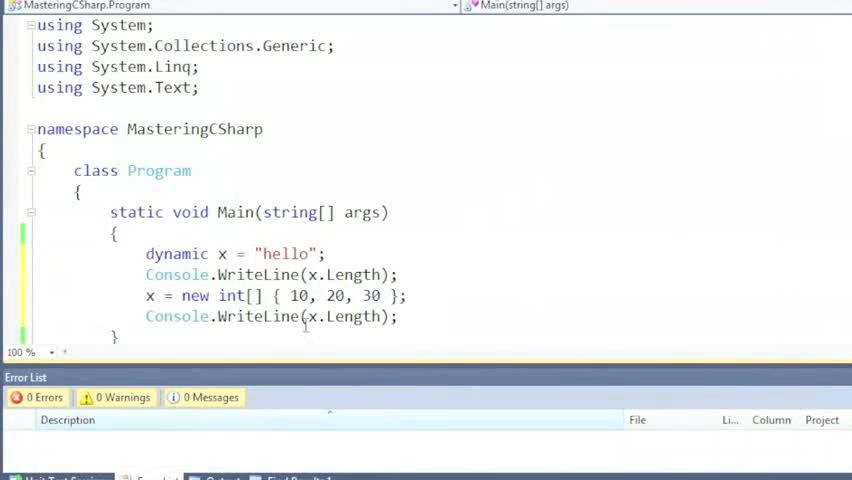
Highlight x.Length in the second WriteLine and the dynamic keyword declaring x.
double_click(340, 316)
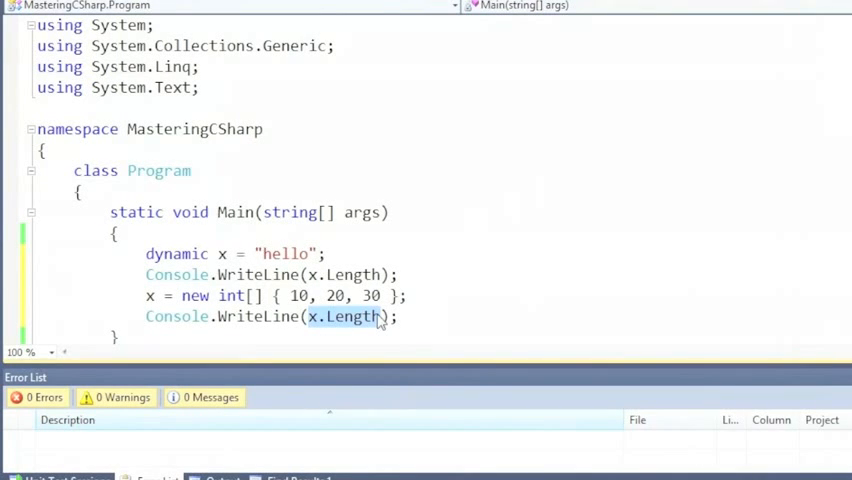
double_click(176, 252)
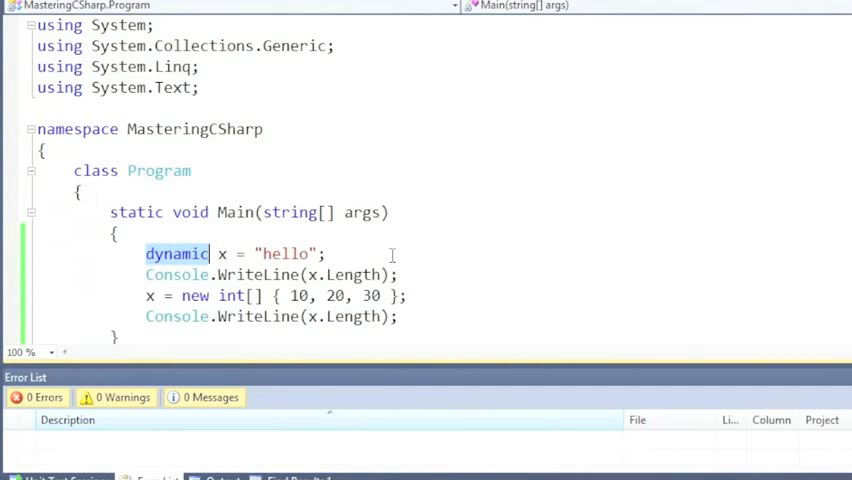